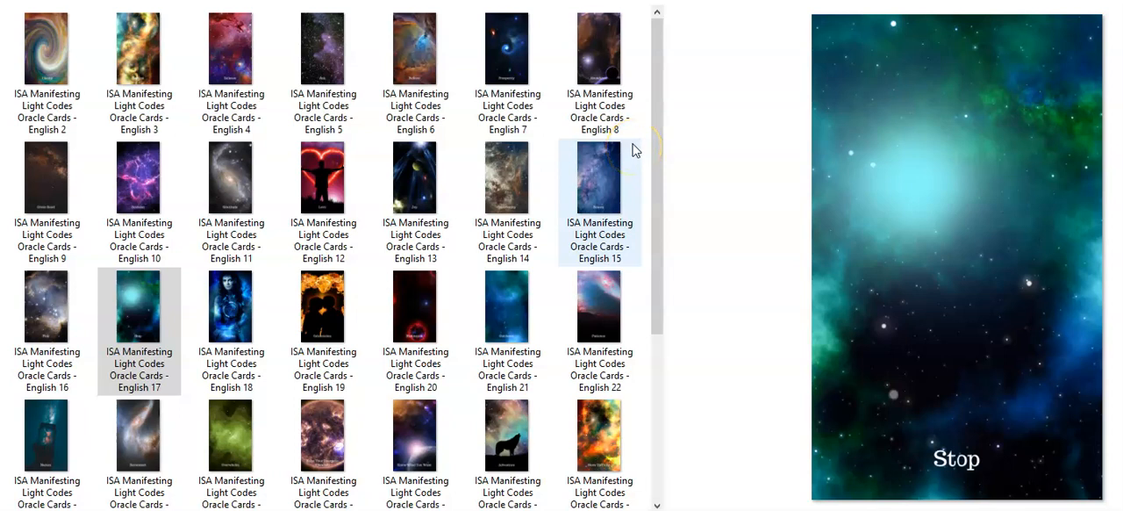
Step: Preview the English 9 card image, which shows the Cross-Road card
{"action": "left_click", "coordinate": [600, 49]}
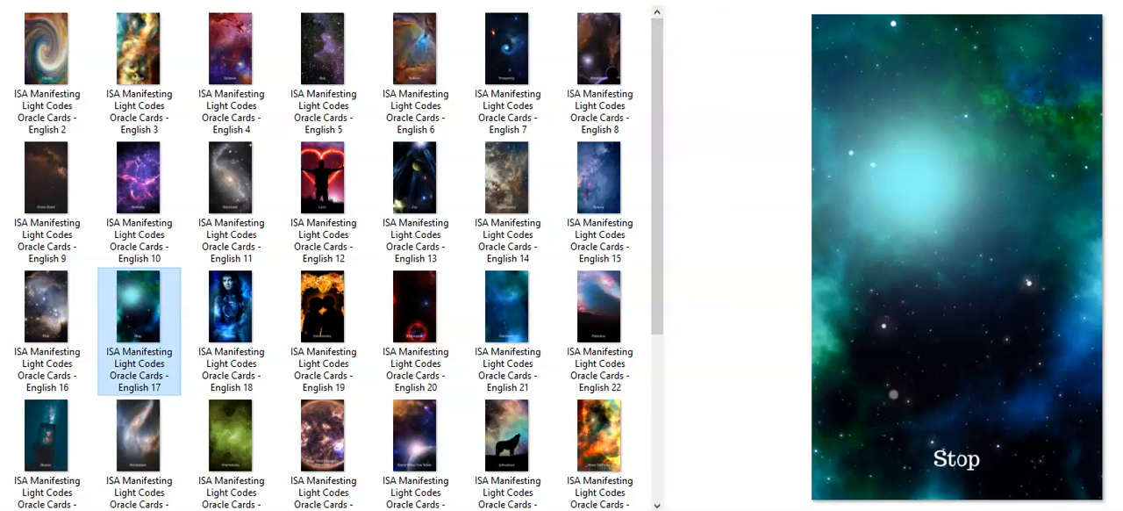
{"action": "left_click", "coordinate": [46, 48]}
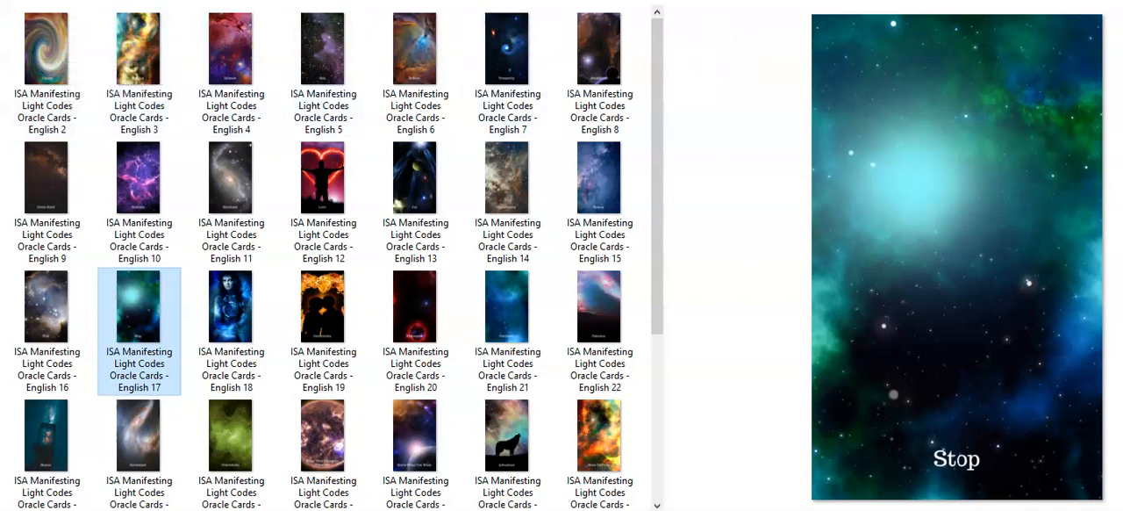
{"action": "mouse_move", "coordinate": [121, 36]}
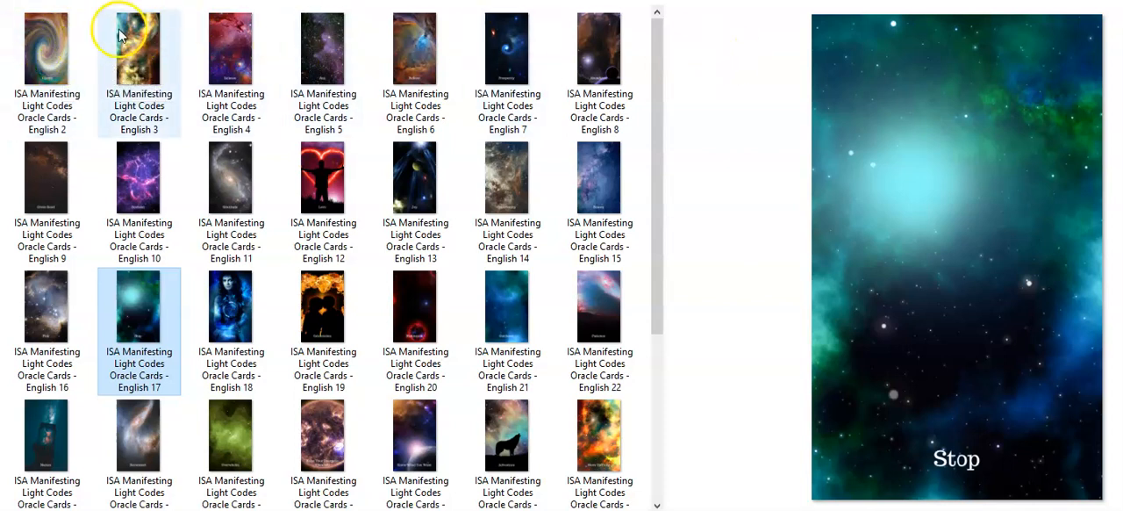
{"action": "mouse_move", "coordinate": [597, 171]}
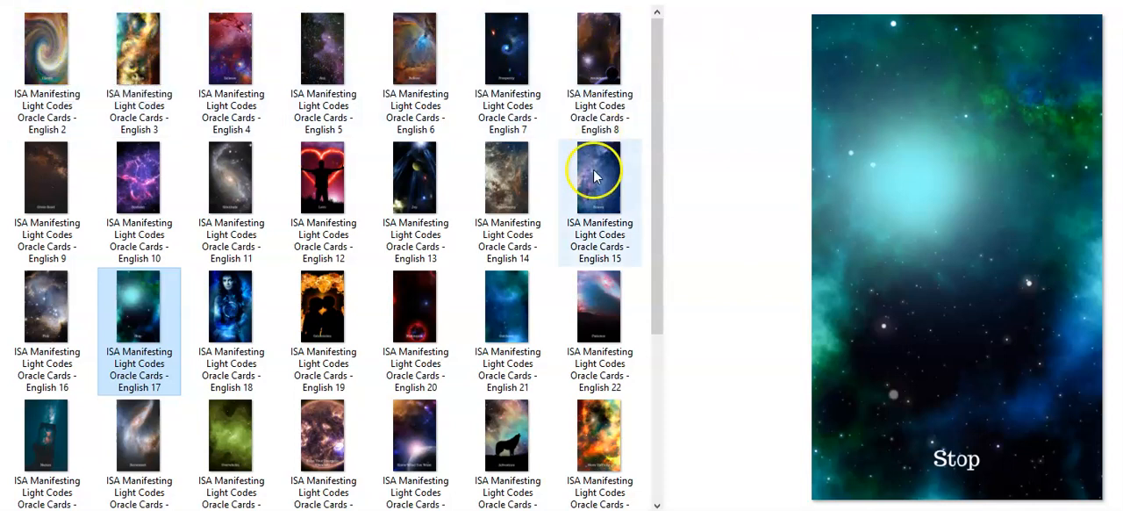
{"action": "mouse_move", "coordinate": [47, 175]}
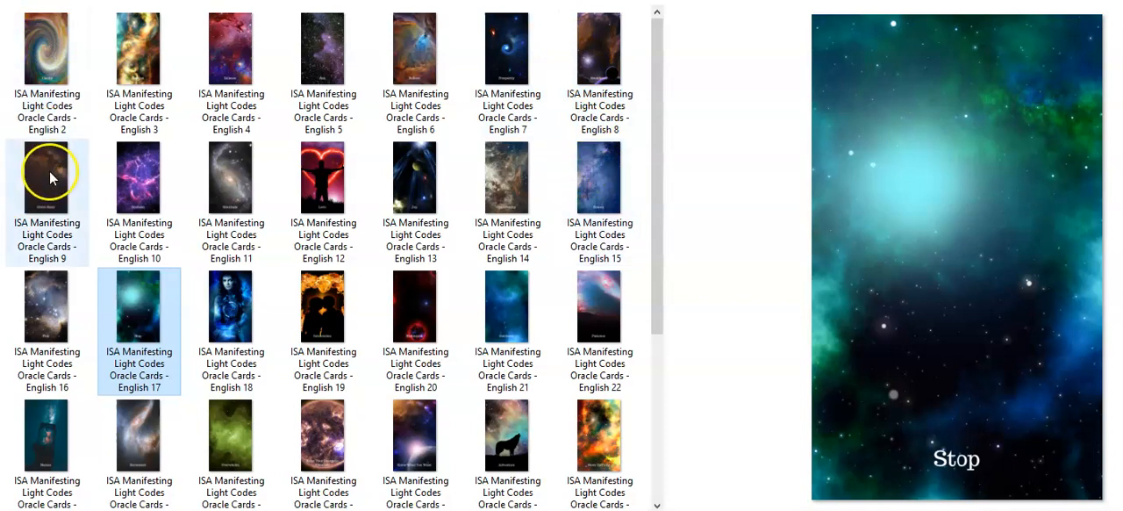
{"action": "mouse_move", "coordinate": [4, 389]}
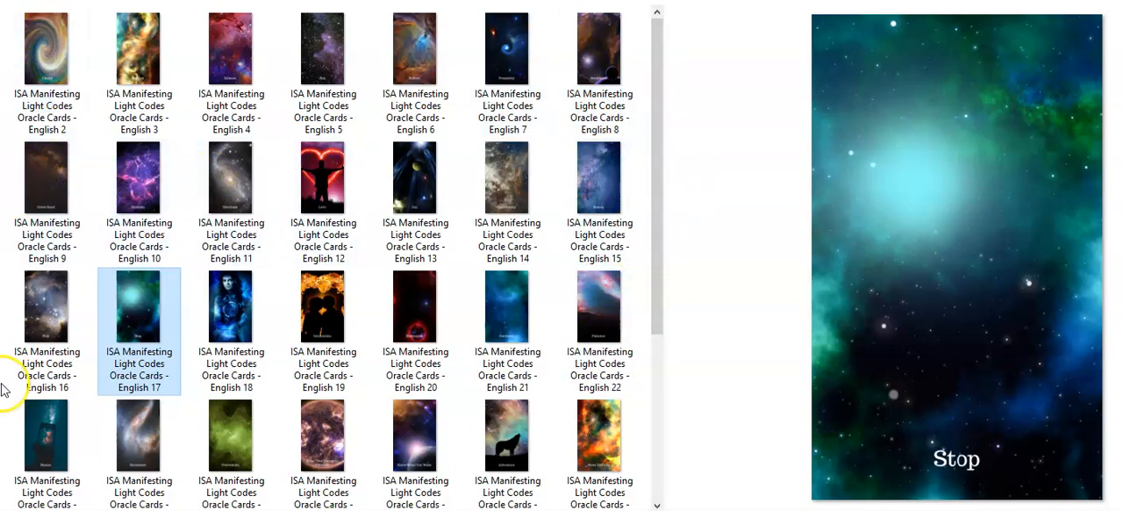
{"action": "left_click", "coordinate": [46, 49]}
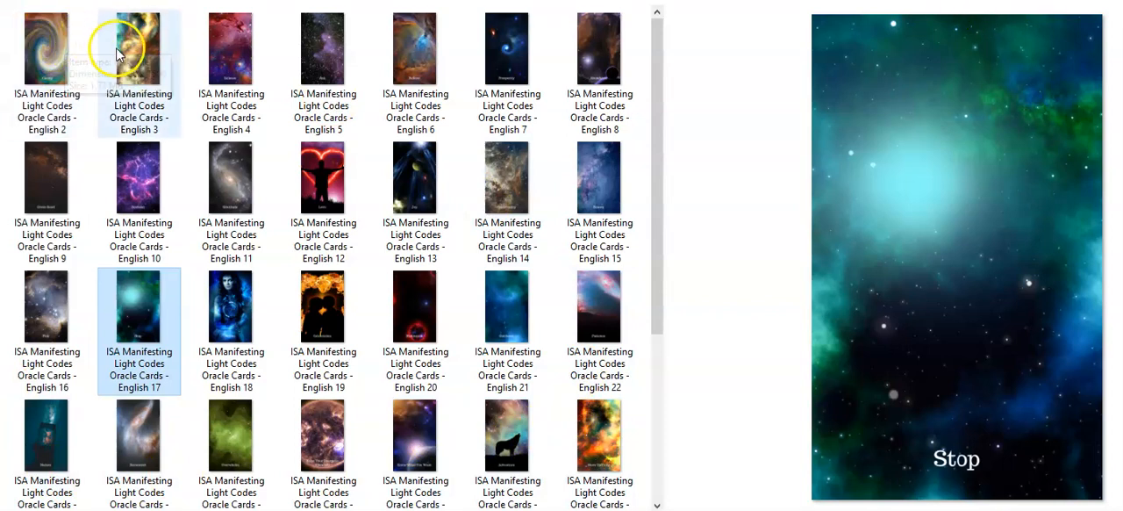
{"action": "mouse_move", "coordinate": [275, 70]}
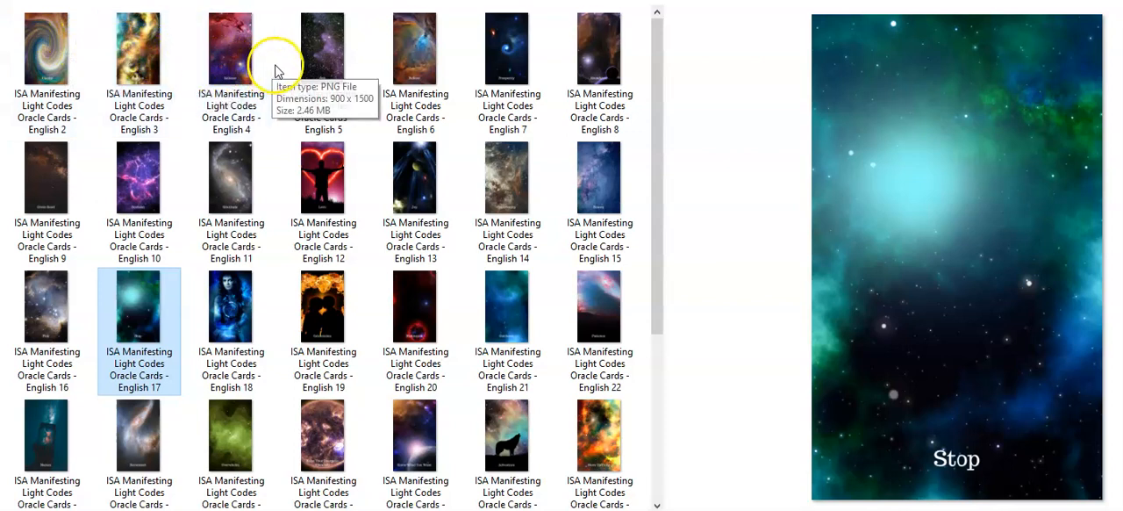
{"action": "mouse_move", "coordinate": [382, 70]}
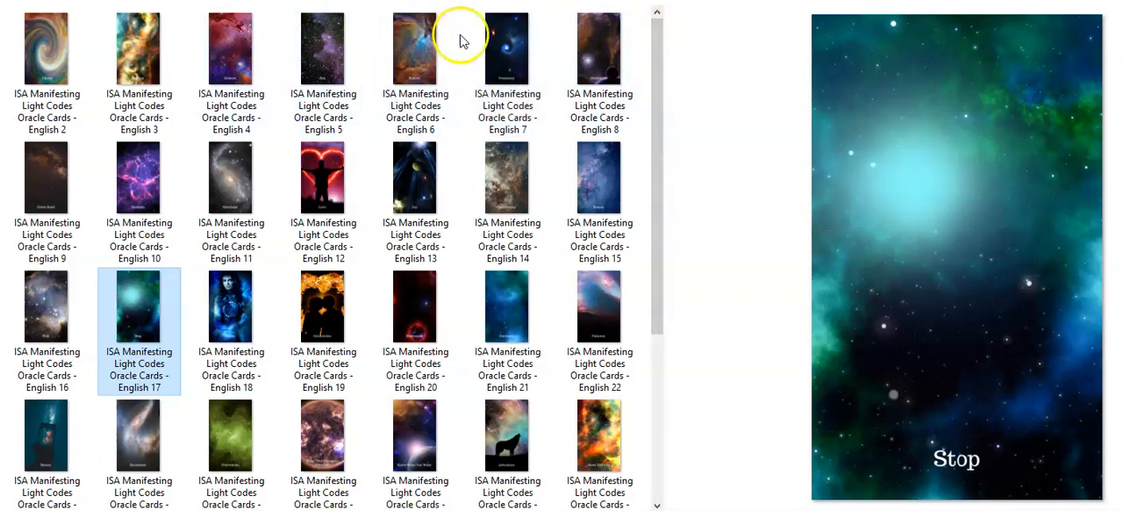
{"action": "mouse_move", "coordinate": [643, 156]}
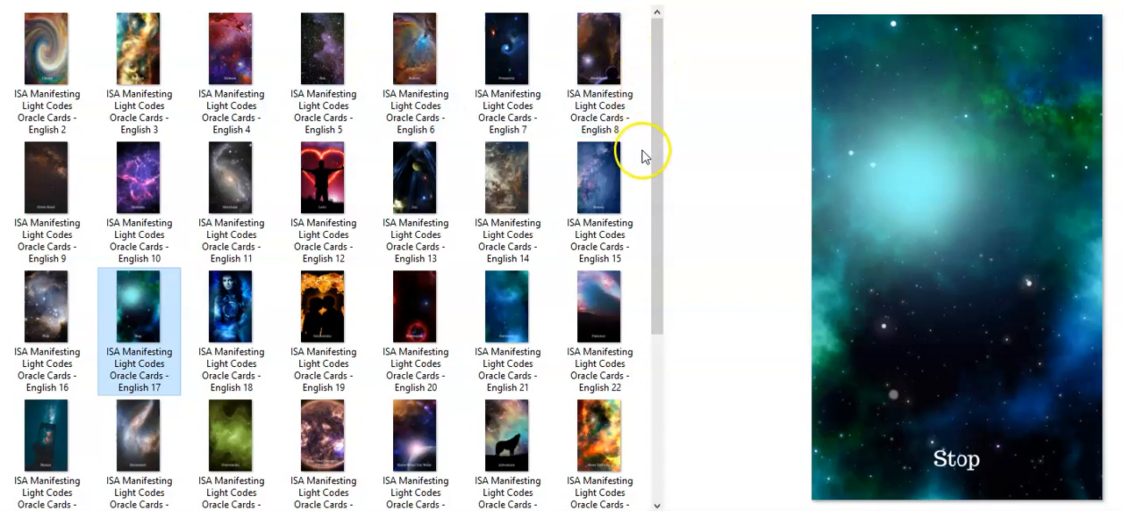
{"action": "mouse_move", "coordinate": [548, 180]}
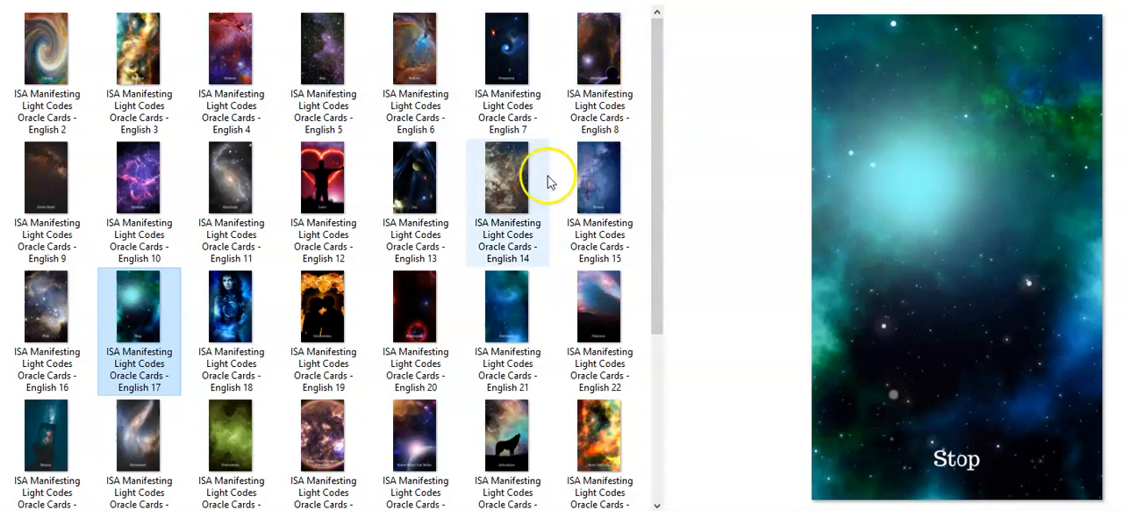
{"action": "mouse_move", "coordinate": [614, 184]}
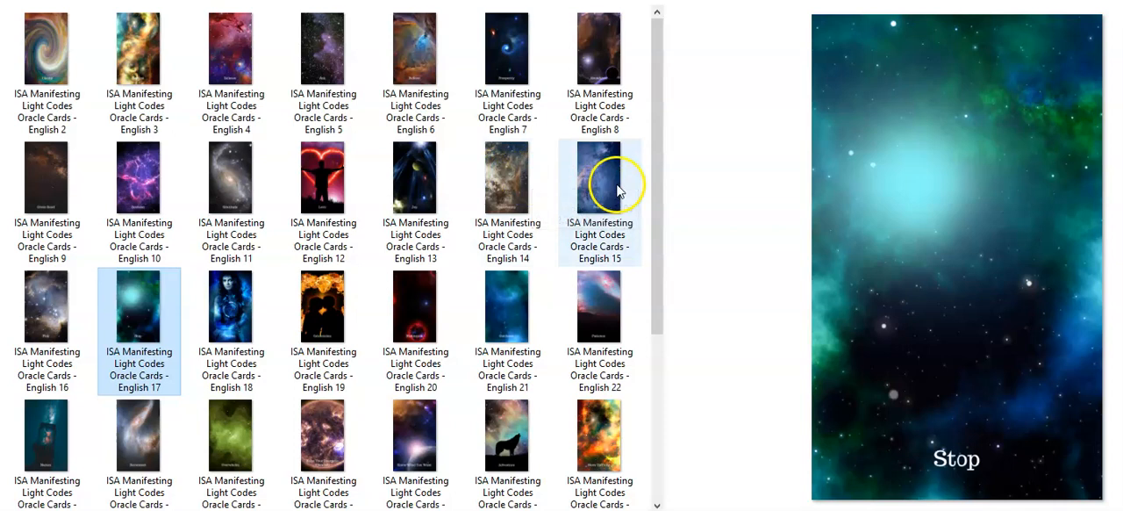
{"action": "mouse_move", "coordinate": [465, 183]}
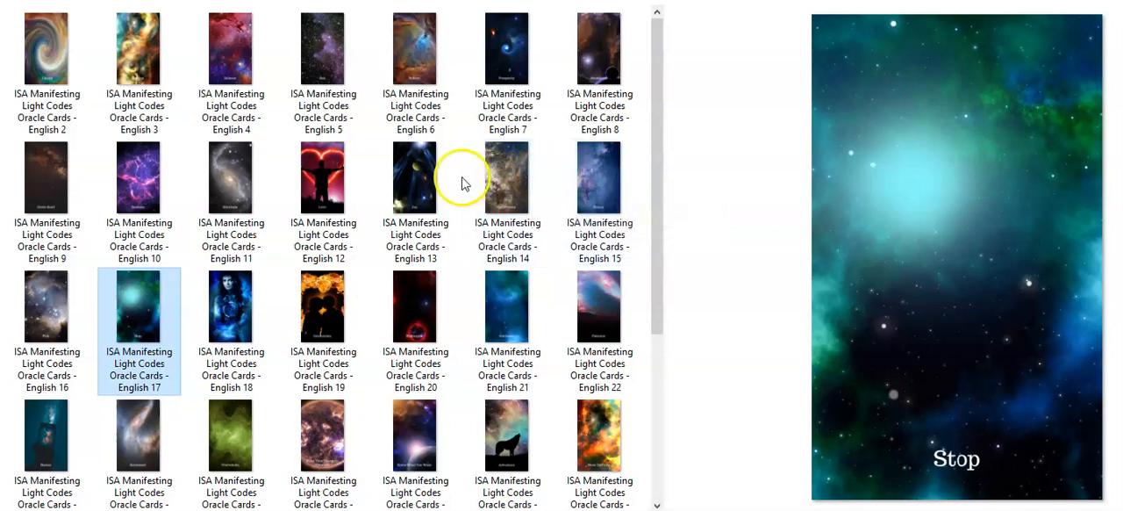
{"action": "mouse_move", "coordinate": [507, 175]}
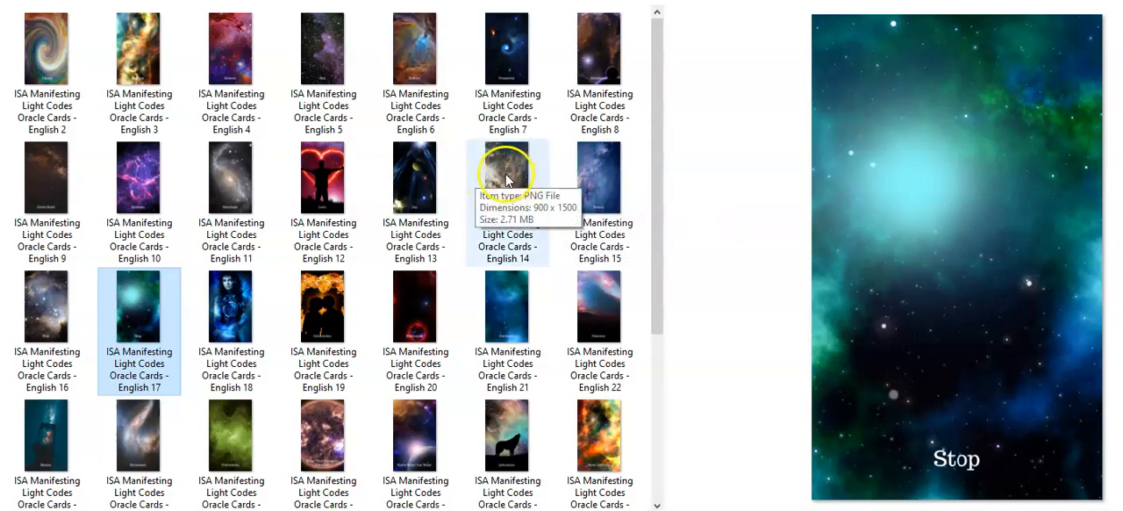
{"action": "mouse_move", "coordinate": [438, 182]}
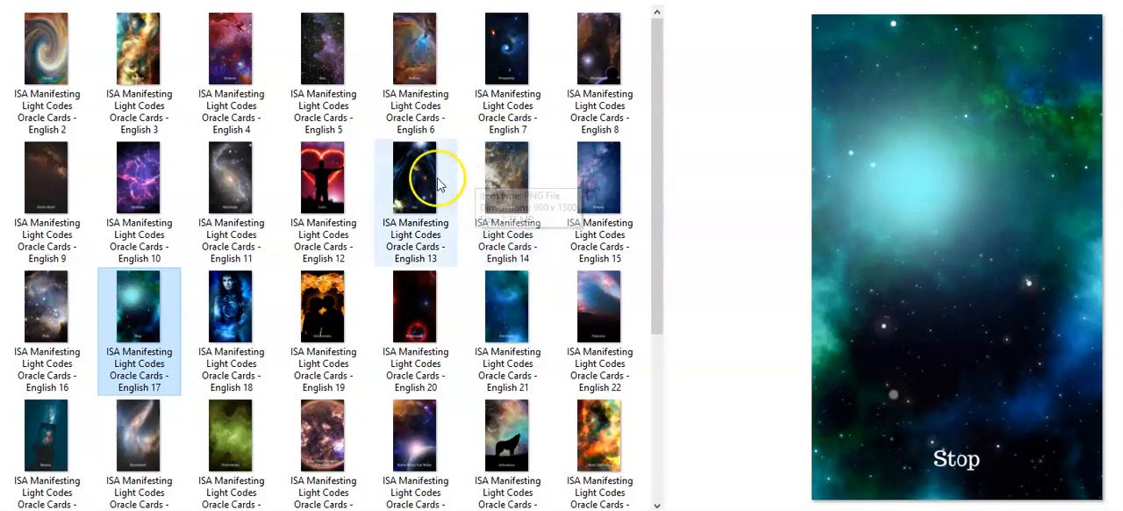
{"action": "mouse_move", "coordinate": [97, 176]}
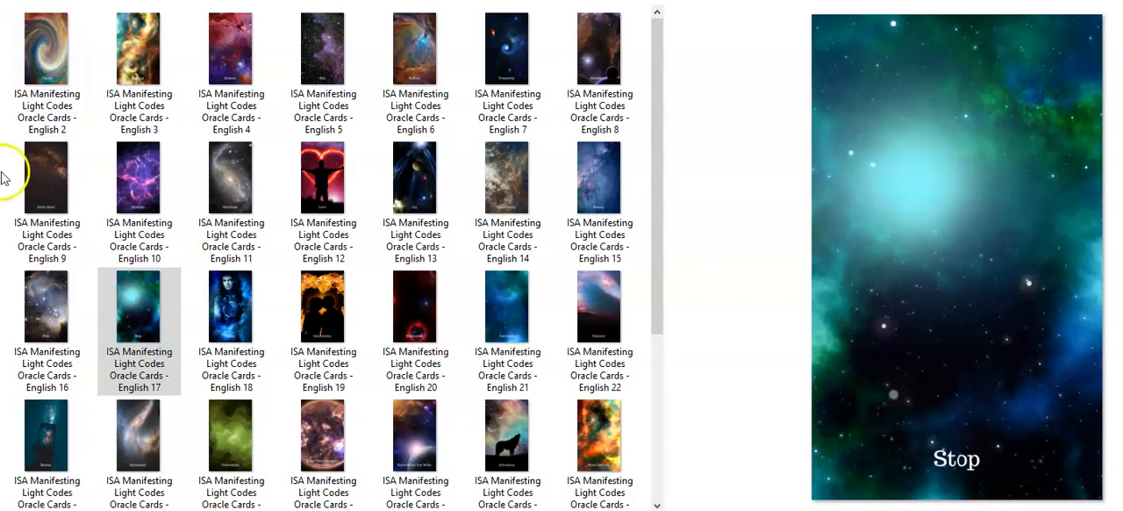
{"action": "mouse_move", "coordinate": [47, 177]}
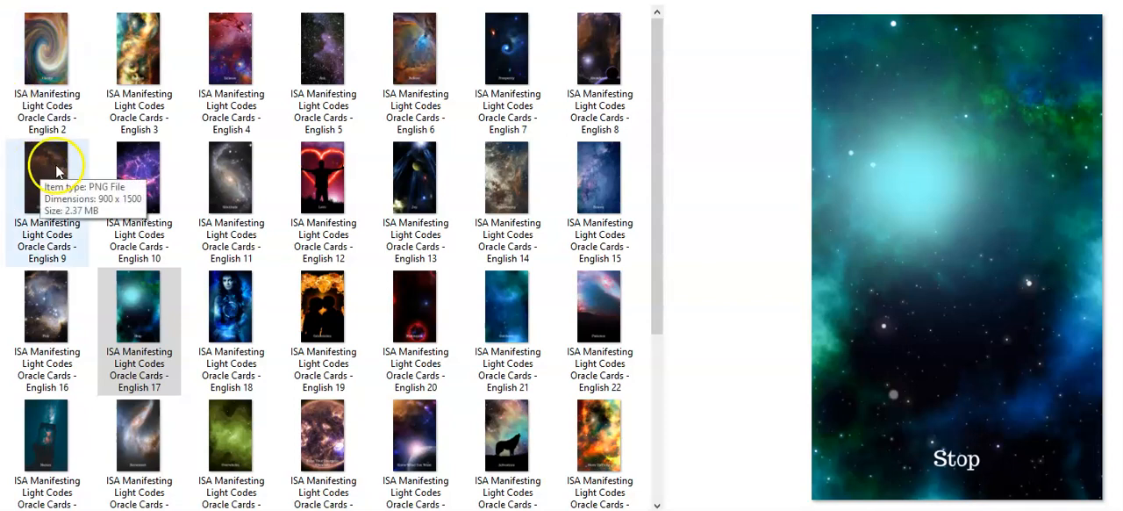
{"action": "left_click", "coordinate": [46, 178]}
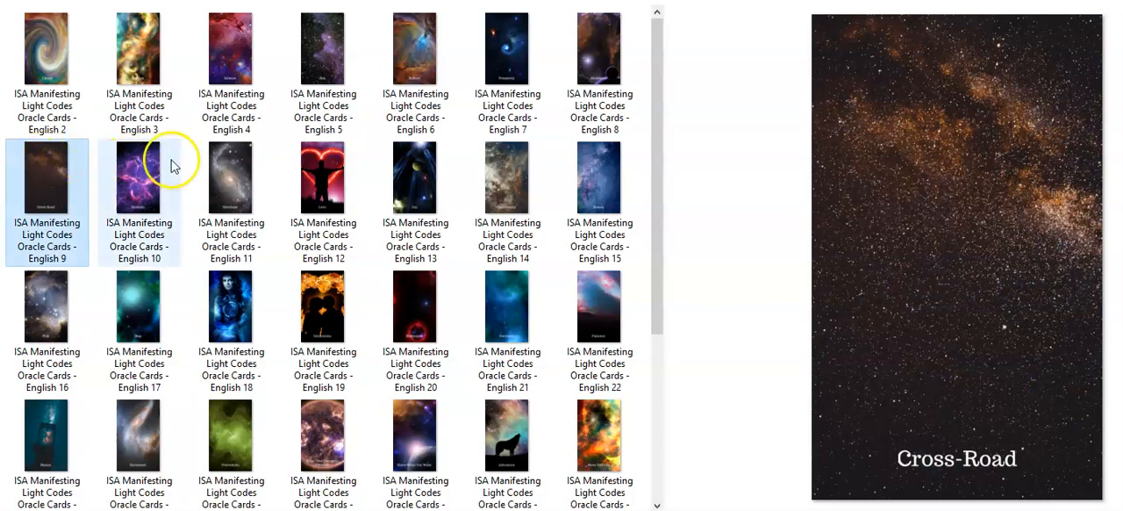
{"action": "mouse_move", "coordinate": [488, 184]}
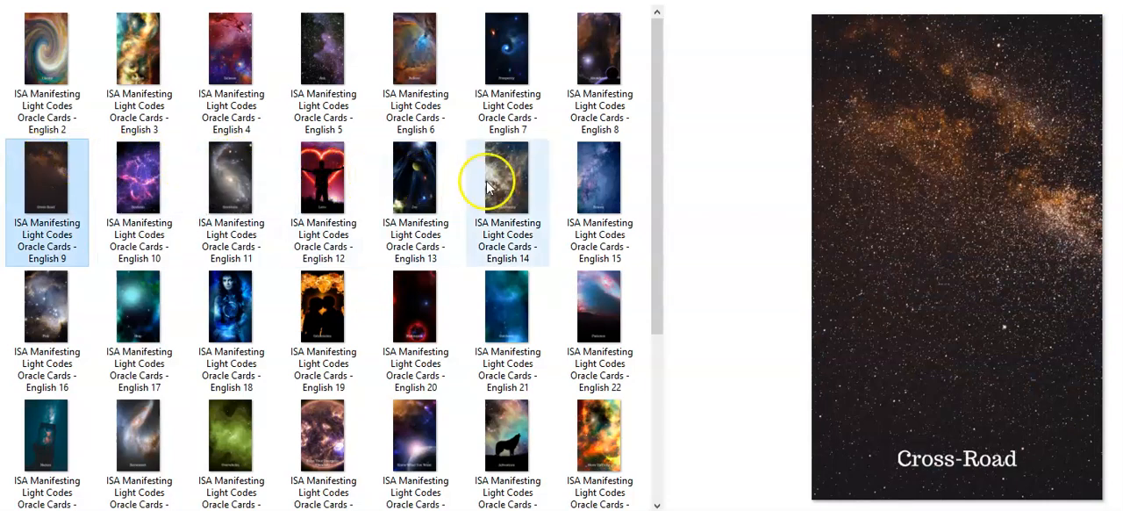
{"action": "mouse_move", "coordinate": [770, 200]}
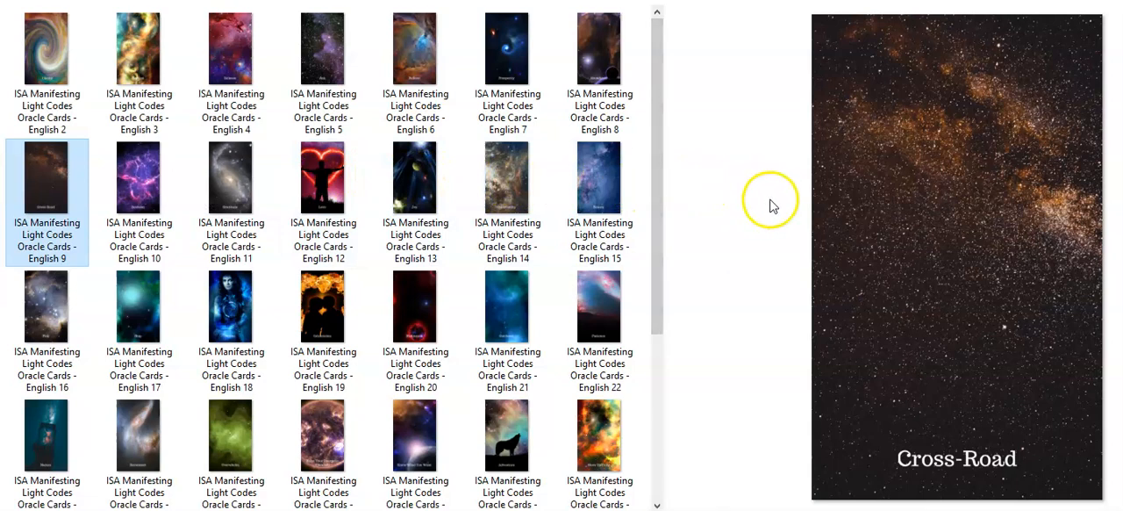
{"action": "mouse_move", "coordinate": [599, 323]}
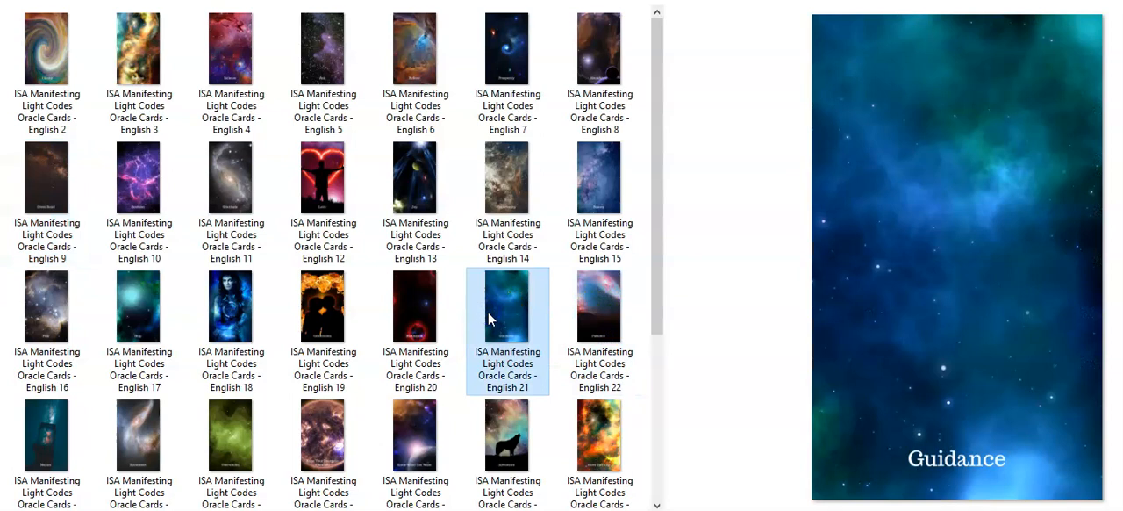
{"action": "mouse_move", "coordinate": [490, 317]}
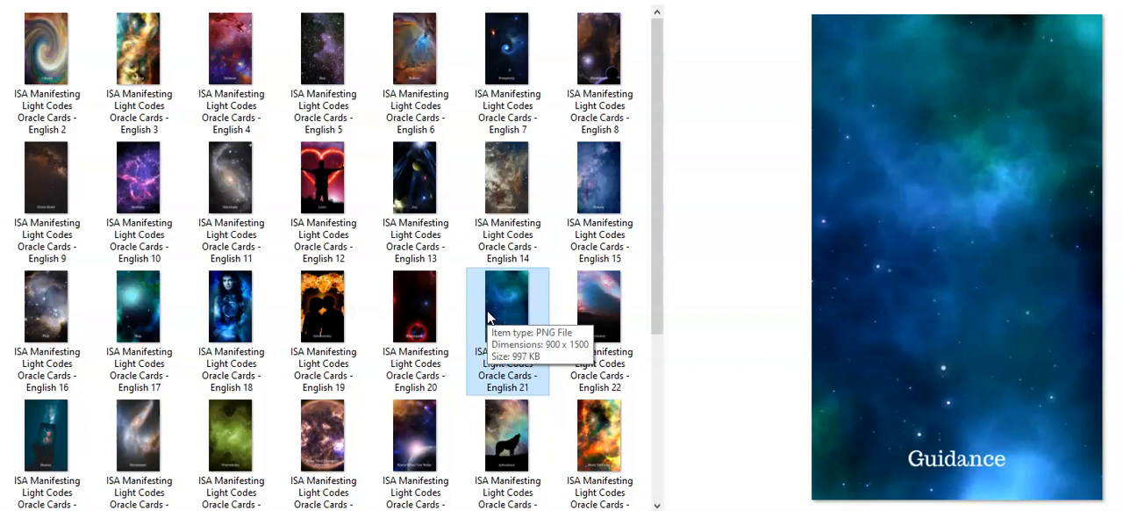
{"action": "mouse_move", "coordinate": [493, 297]}
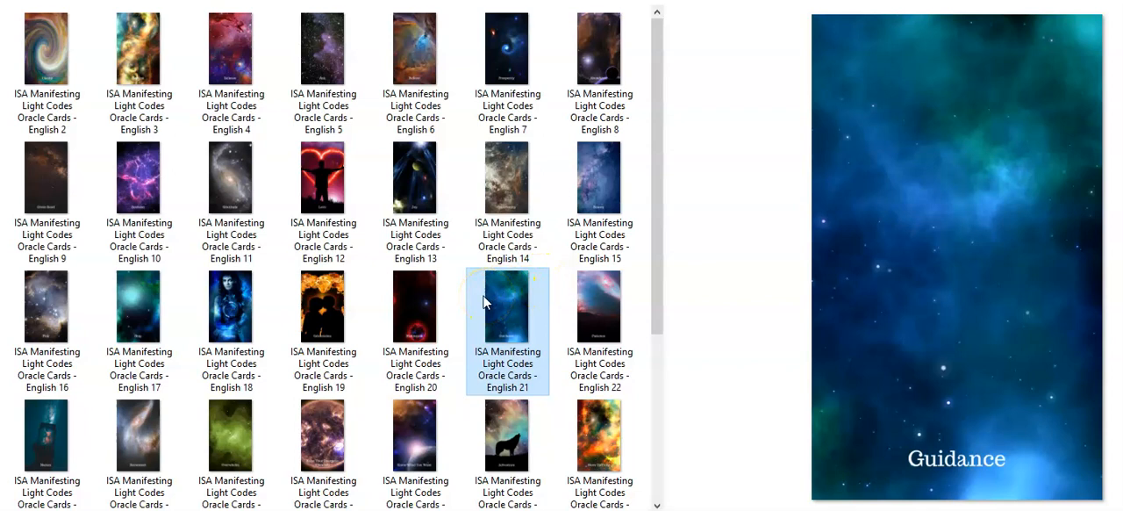
{"action": "mouse_move", "coordinate": [467, 302]}
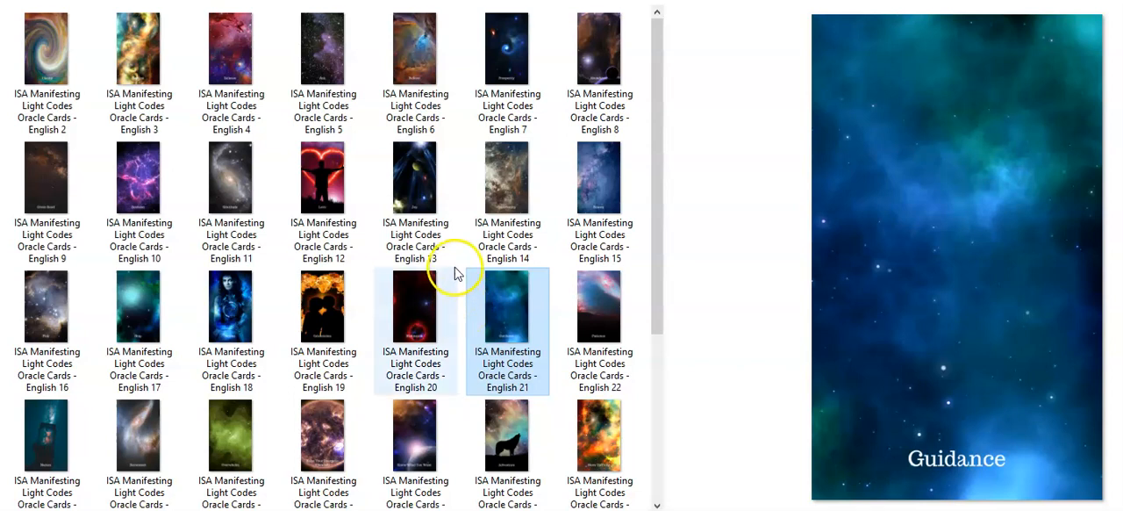
{"action": "mouse_move", "coordinate": [456, 294]}
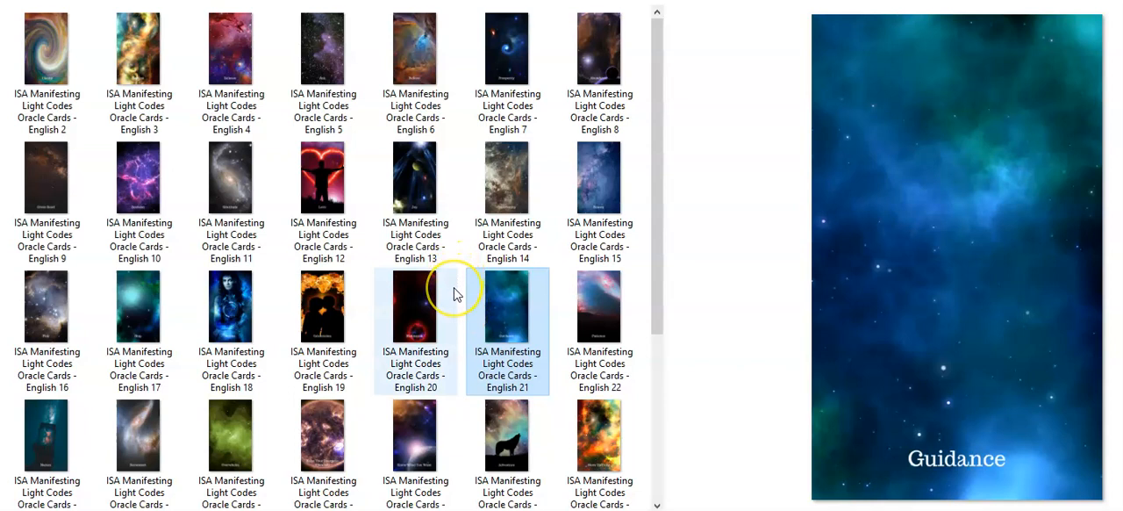
{"action": "mouse_move", "coordinate": [544, 288]}
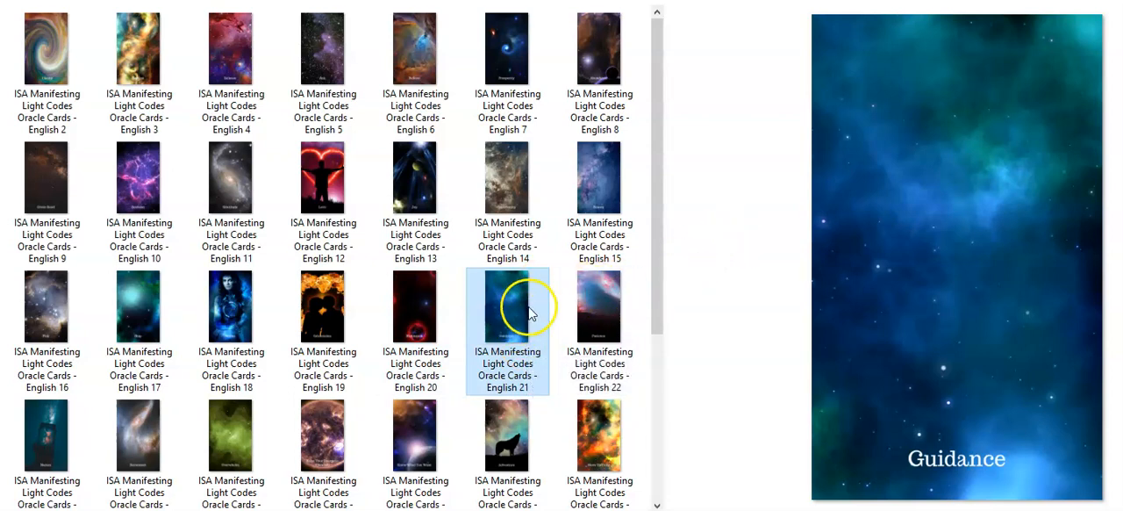
{"action": "mouse_move", "coordinate": [614, 284]}
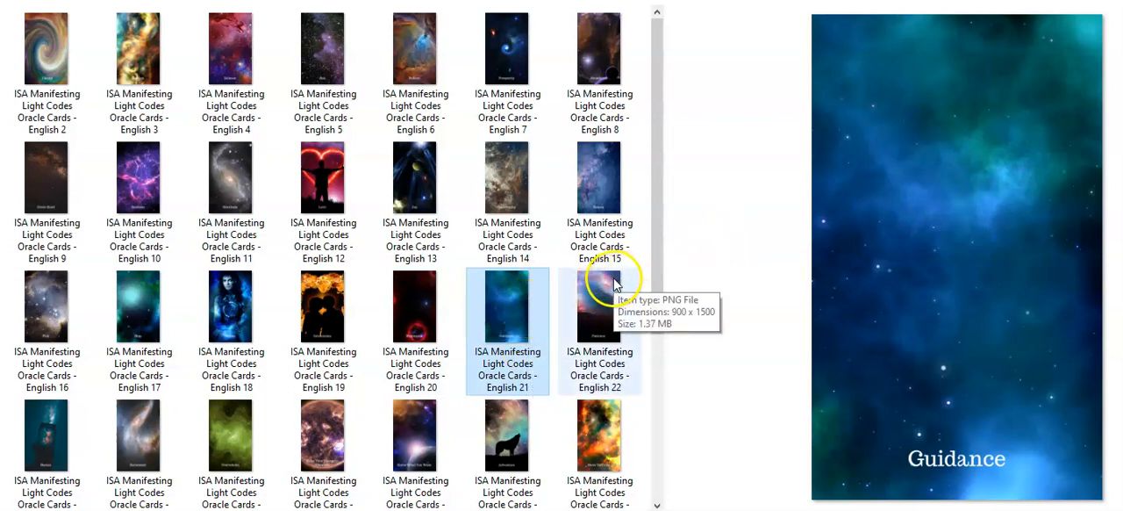
{"action": "mouse_move", "coordinate": [498, 290]}
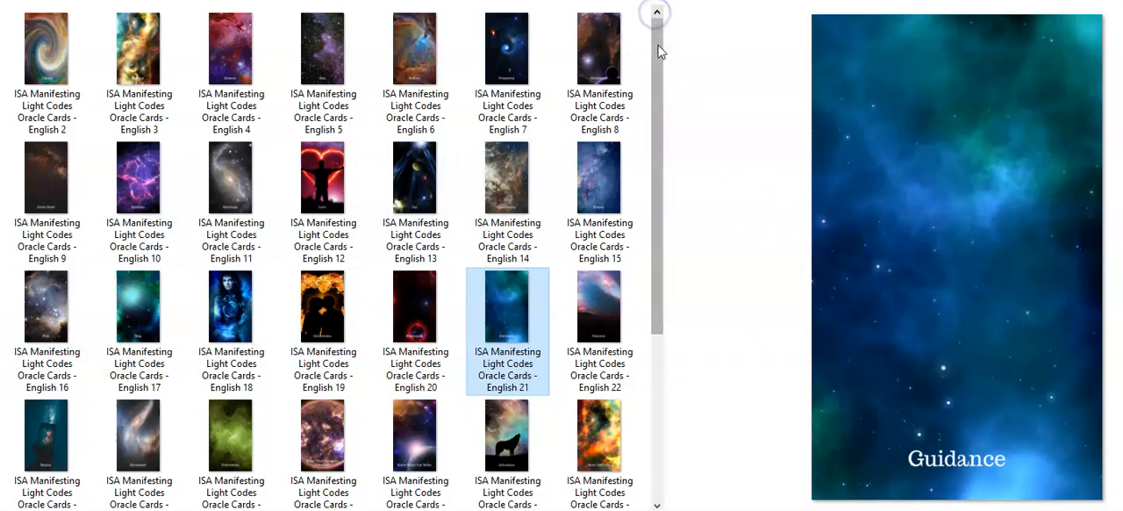
Step: Preview English 7 in the top row, showing the Prosperity card
{"action": "left_click", "coordinate": [47, 49]}
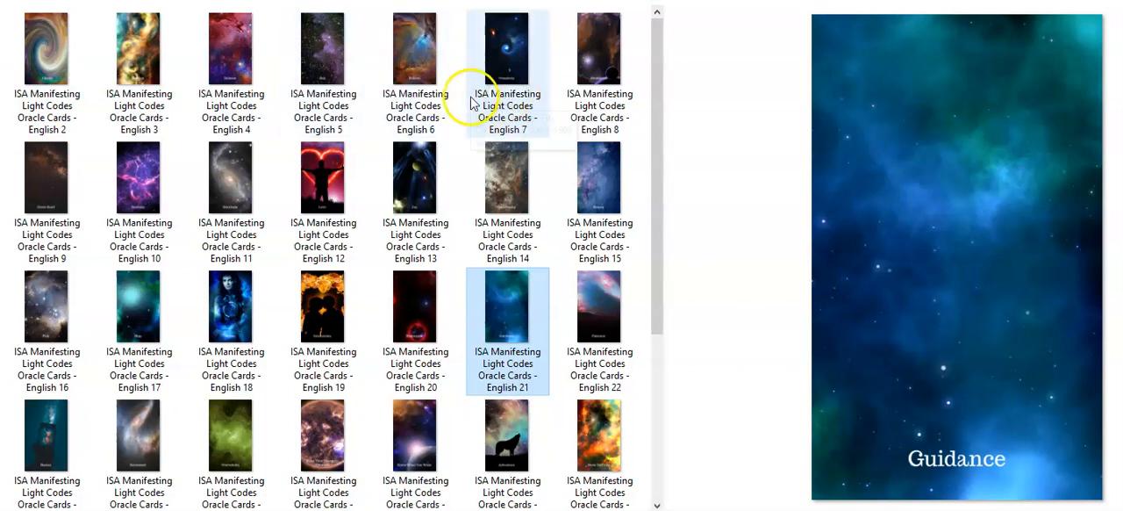
{"action": "left_click", "coordinate": [507, 49]}
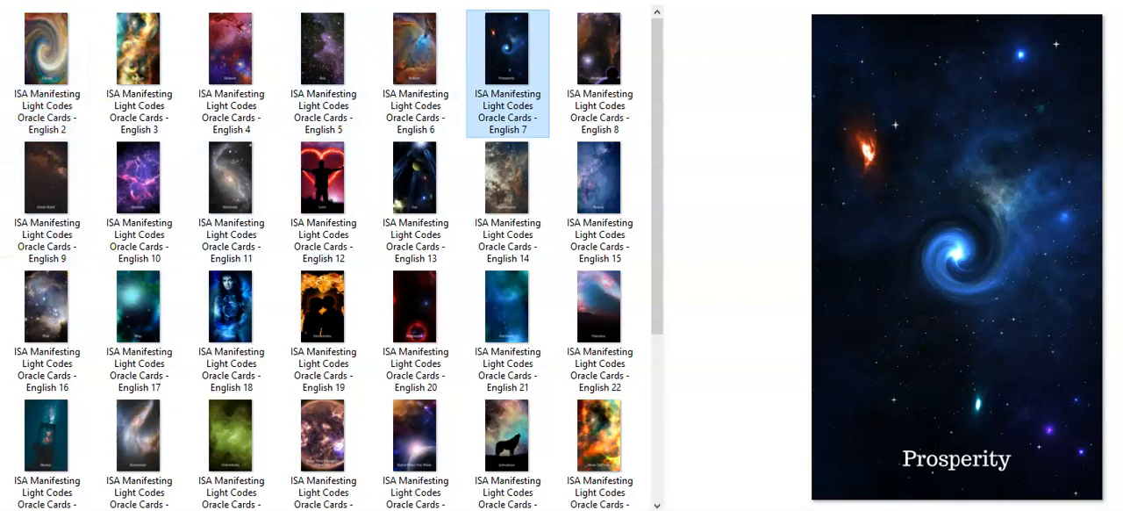
{"action": "mouse_move", "coordinate": [46, 44]}
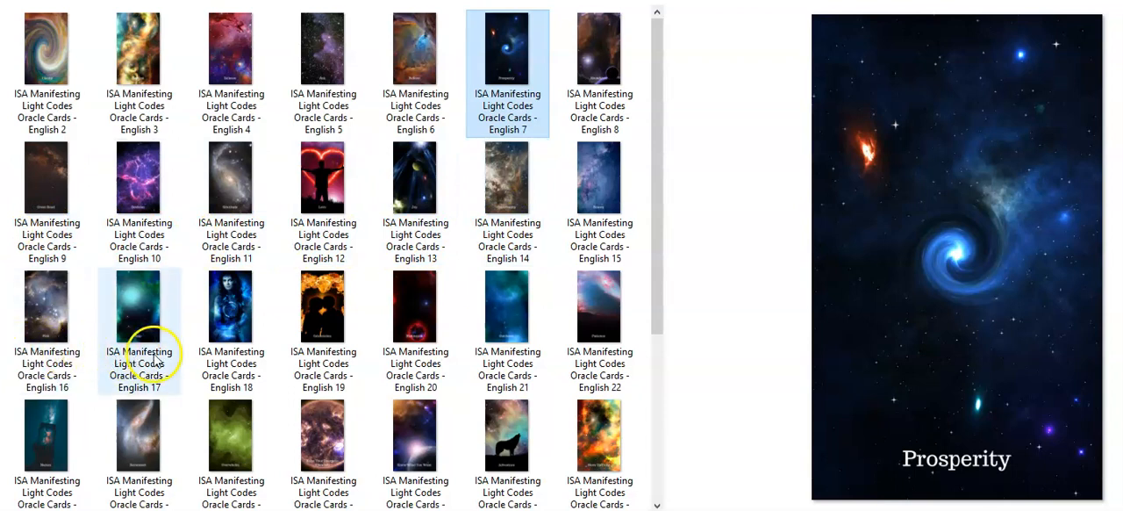
Step: Preview English 17, the Stop card, then scroll down toward English 41
{"action": "left_click", "coordinate": [138, 306]}
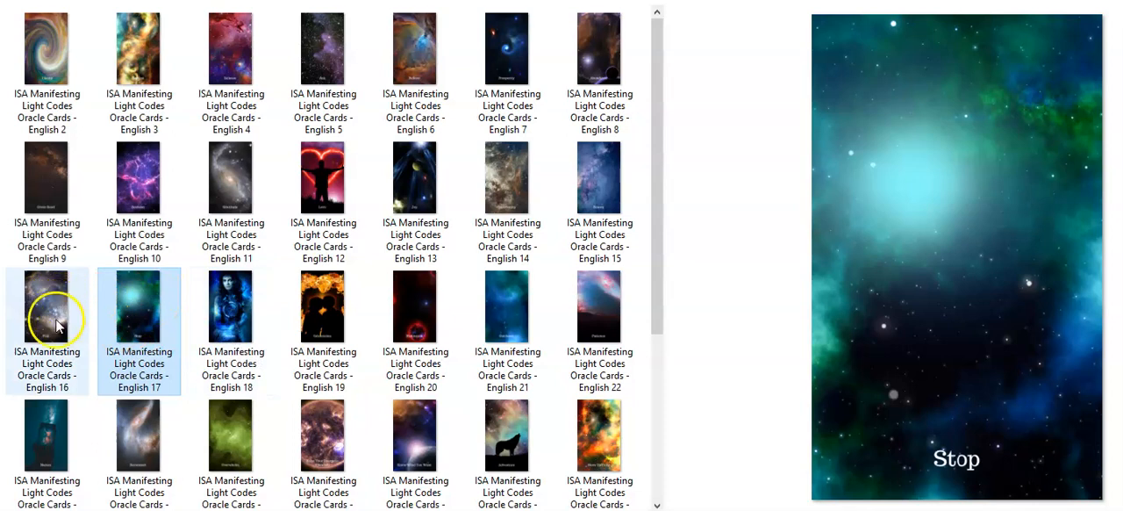
{"action": "mouse_move", "coordinate": [268, 316]}
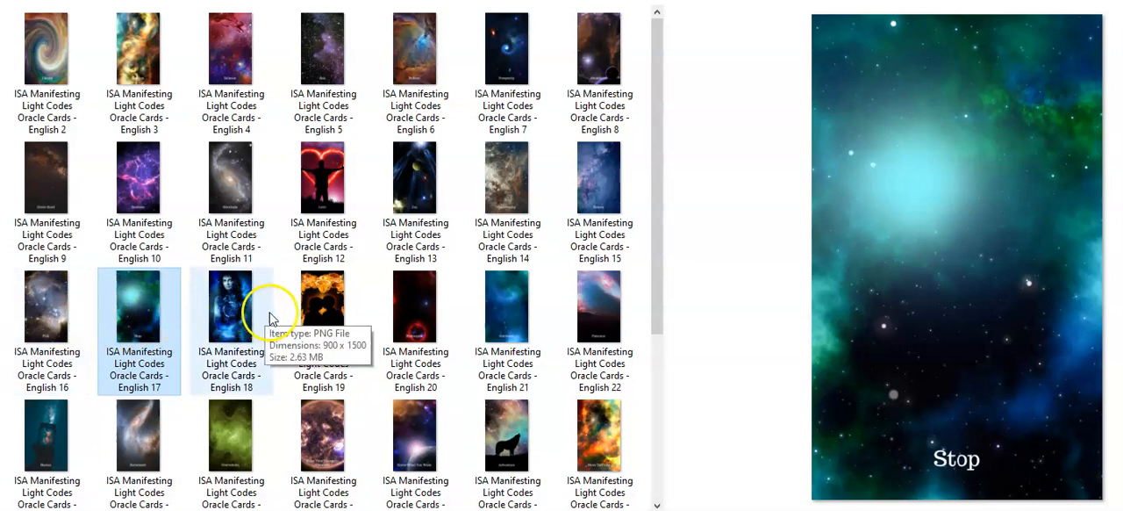
{"action": "mouse_move", "coordinate": [268, 320]}
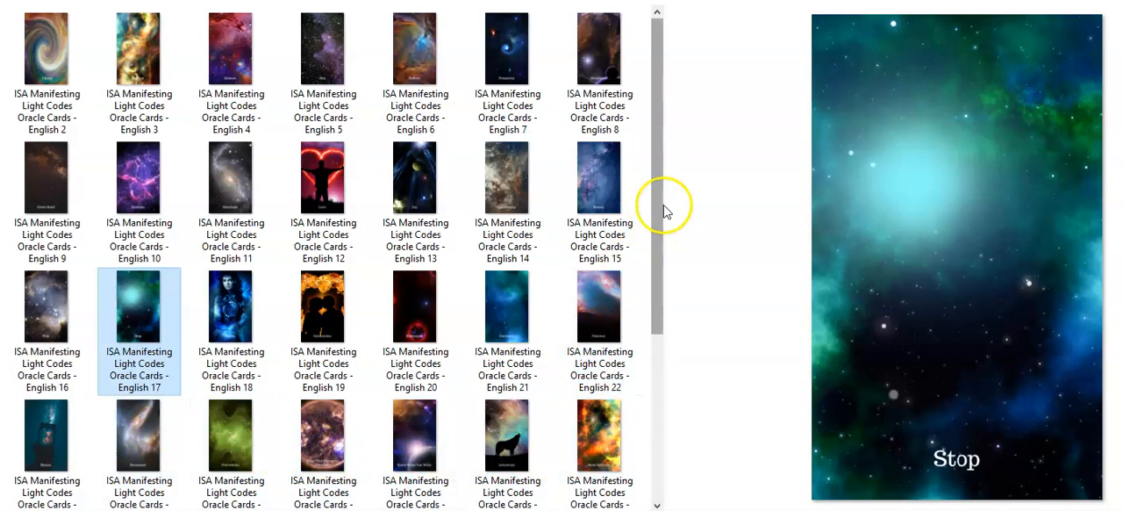
{"action": "scroll", "scroll_direction": "down", "scroll_amount": 3}
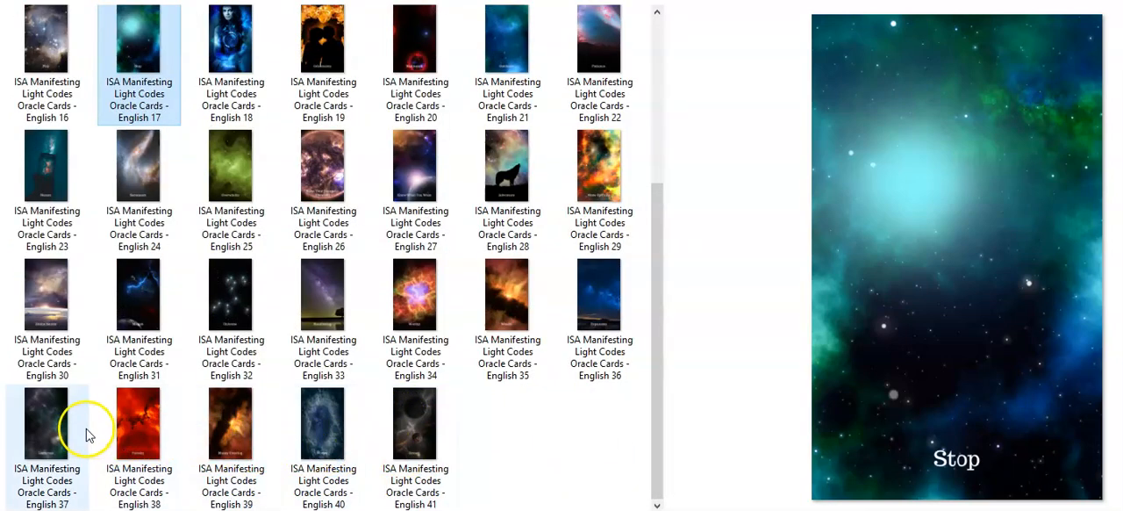
{"action": "mouse_move", "coordinate": [46, 294]}
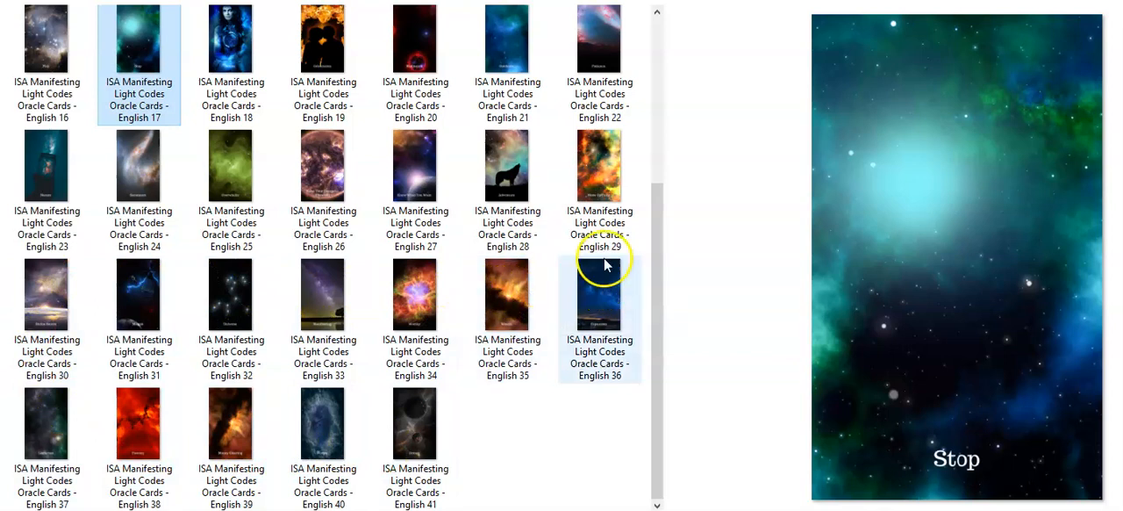
{"action": "mouse_move", "coordinate": [93, 180]}
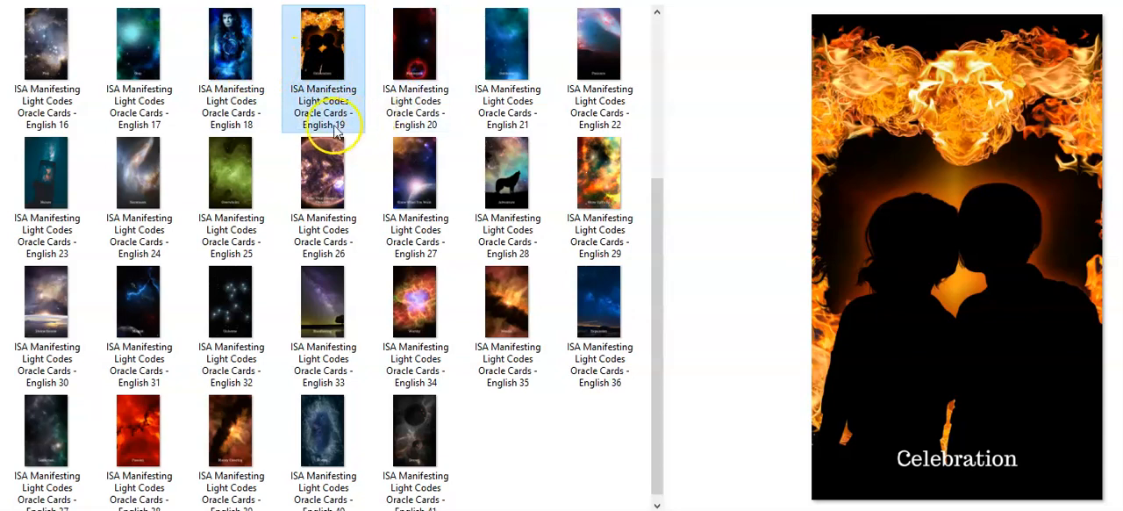
{"action": "mouse_move", "coordinate": [320, 127]}
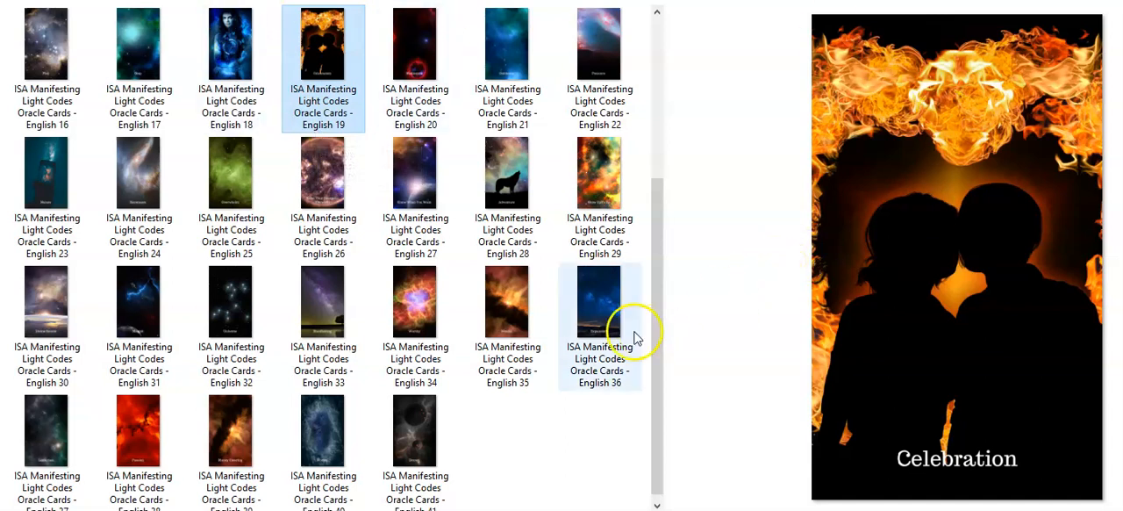
{"action": "mouse_move", "coordinate": [627, 281]}
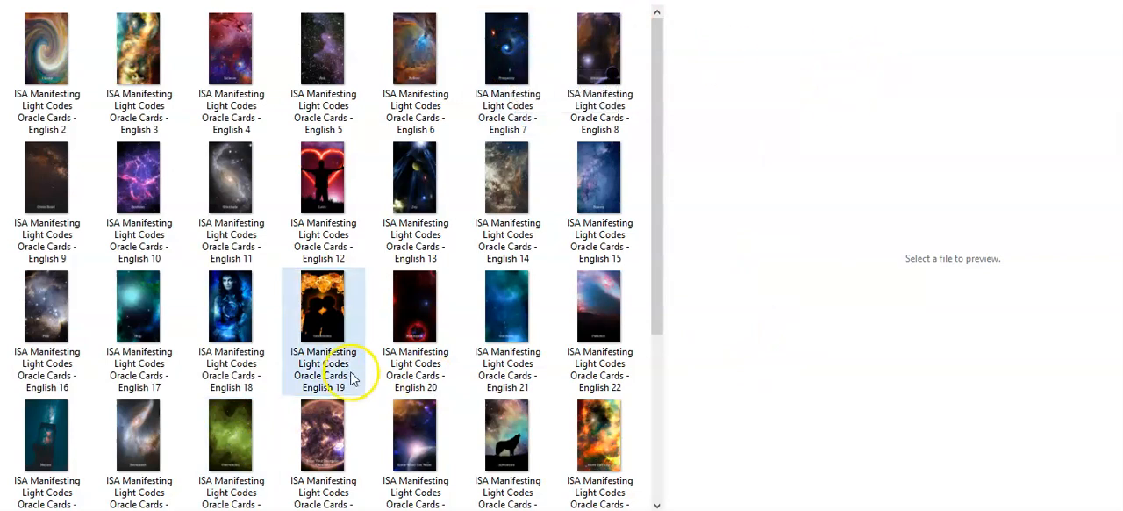
Step: Preview English 19, the Celebration card with flaming heart and silhouetted couple
{"action": "left_click", "coordinate": [323, 306]}
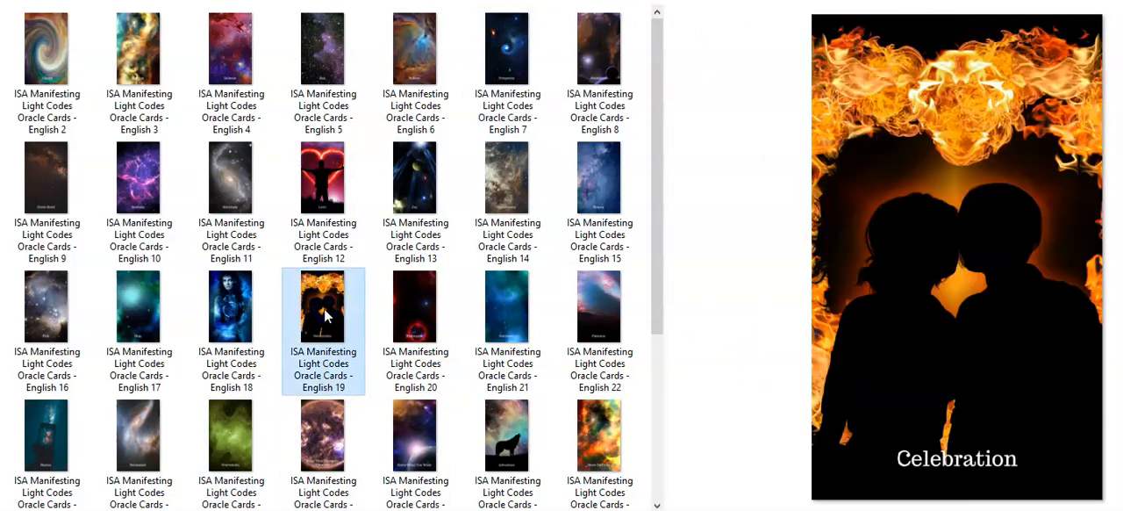